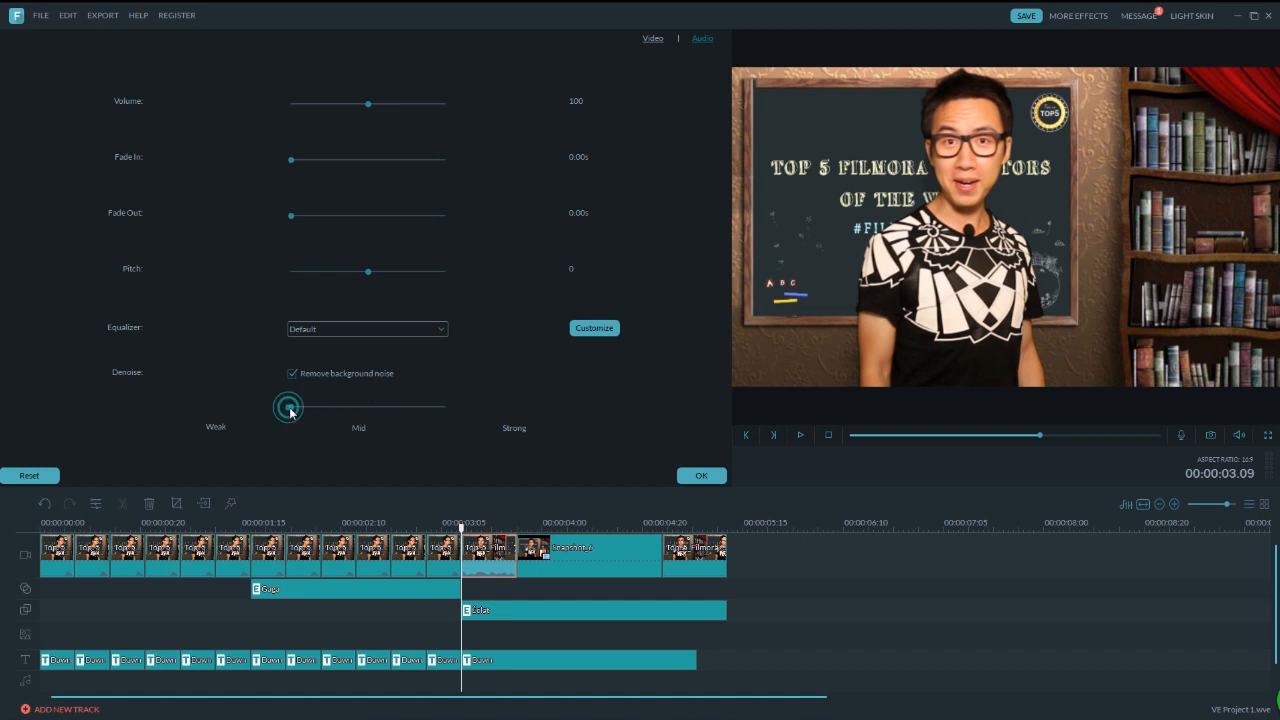
# Step: Set the background noise Denoise strength to Weak
pyautogui.click(594, 327)
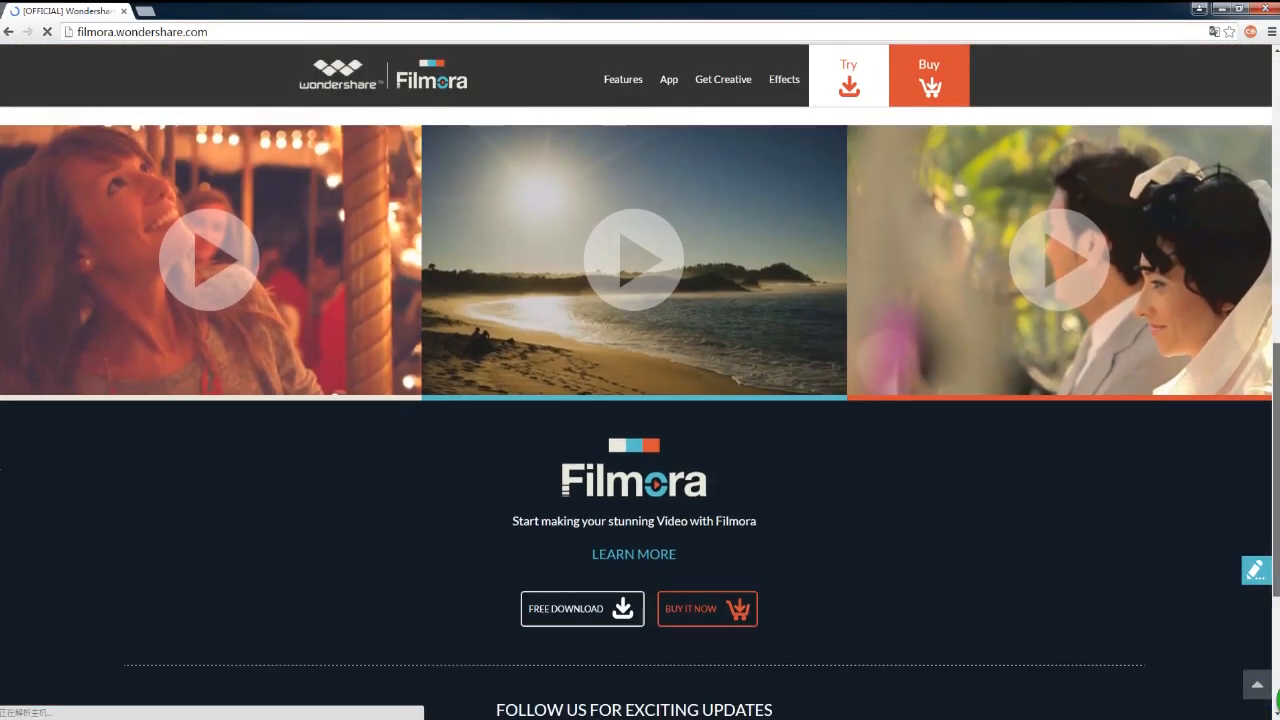
# Step: Browse the website footer and What's New page, then close the browser window
pyautogui.scroll(-3)
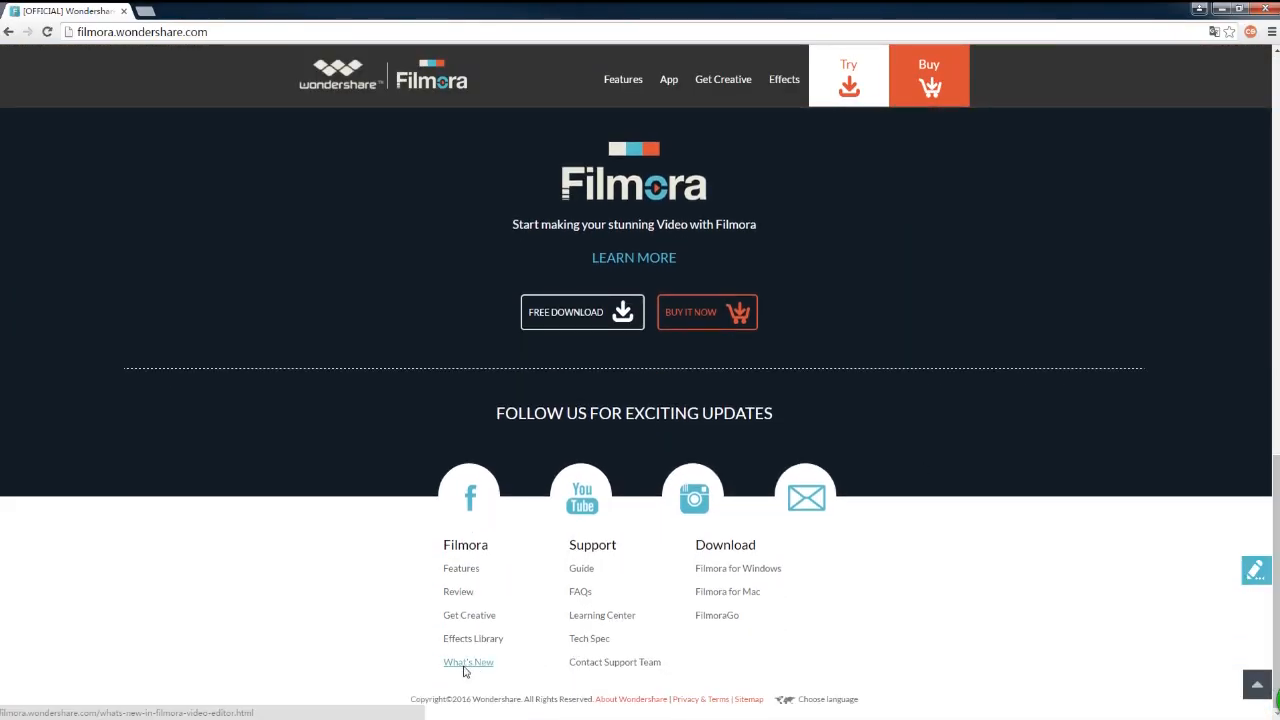
pyautogui.click(468, 661)
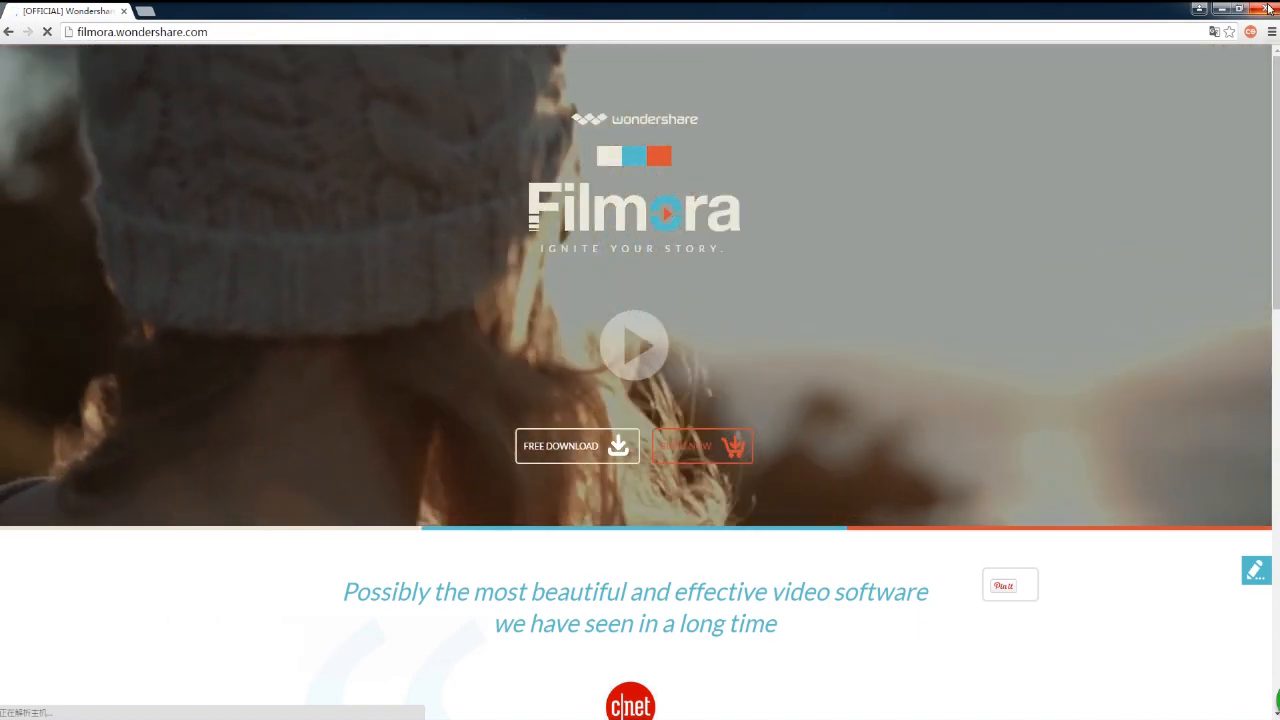
pyautogui.doubleClick(743, 165)
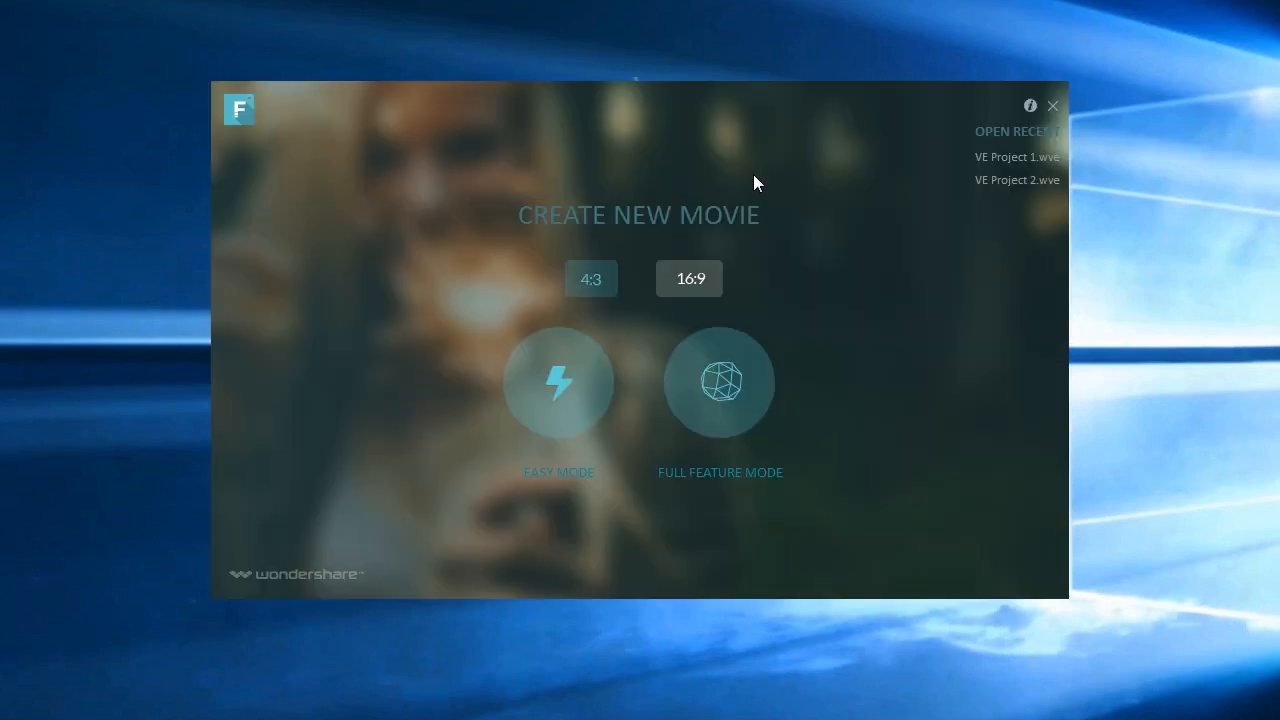
# Step: Open the recent project VE Project 1.wve in Full Feature Mode
pyautogui.click(720, 382)
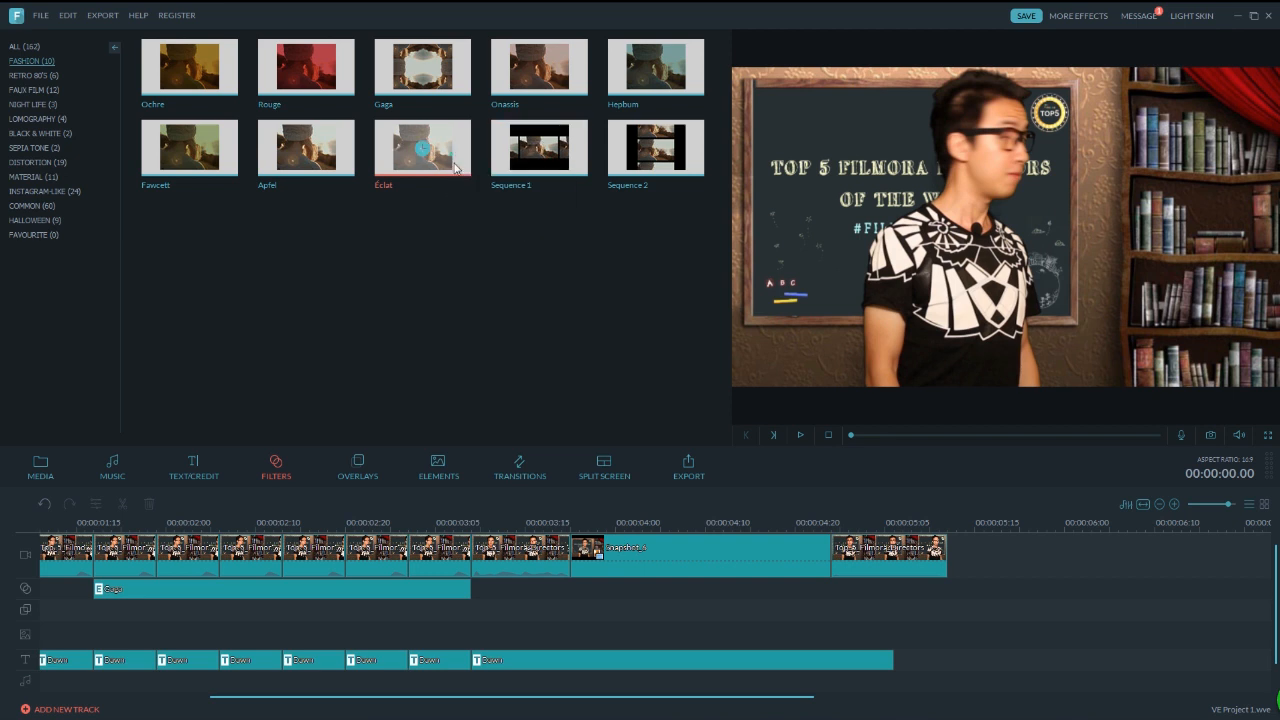
# Step: Export the project in GIF format at 640×360
pyautogui.click(688, 467)
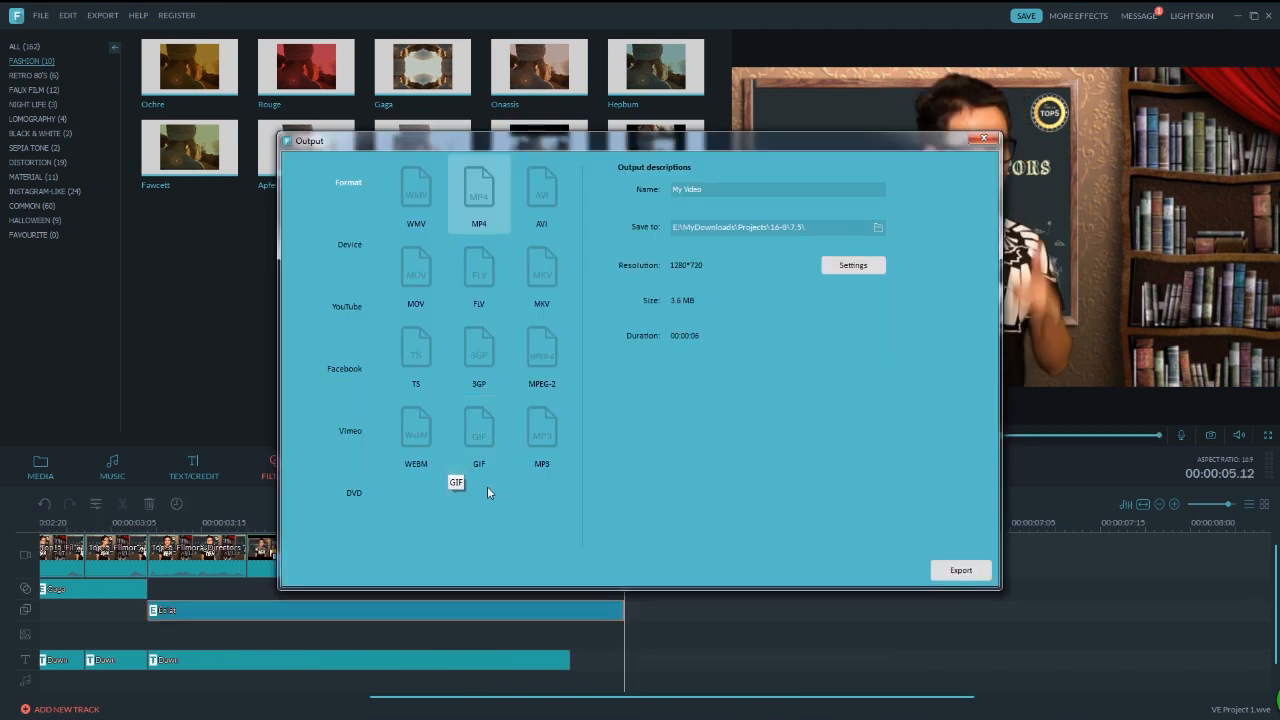
pyautogui.click(478, 433)
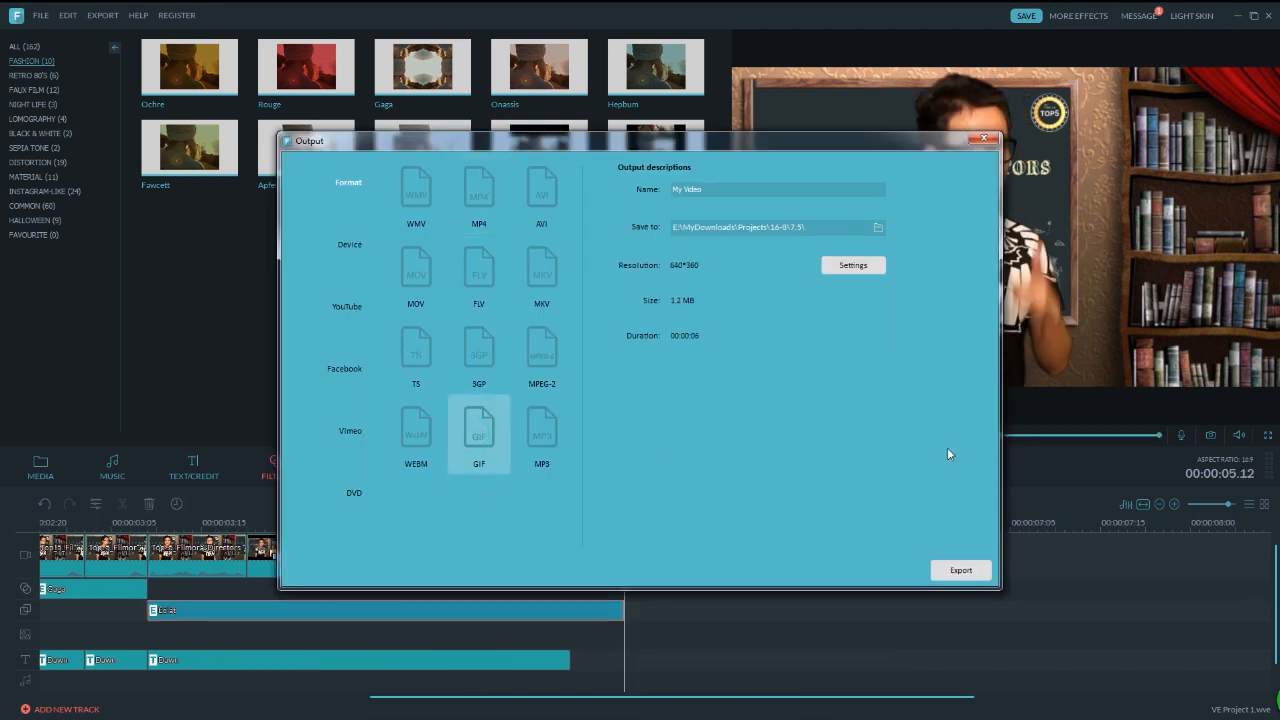
pyautogui.click(960, 570)
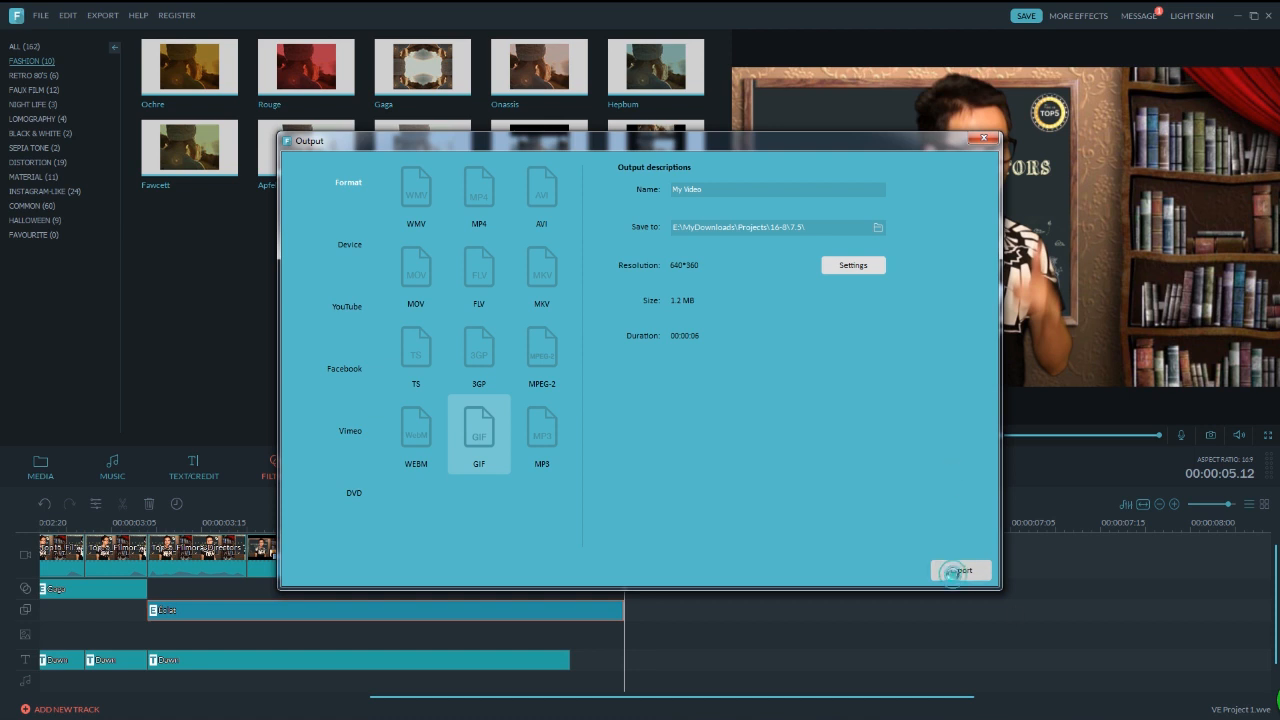
pyautogui.click(960, 570)
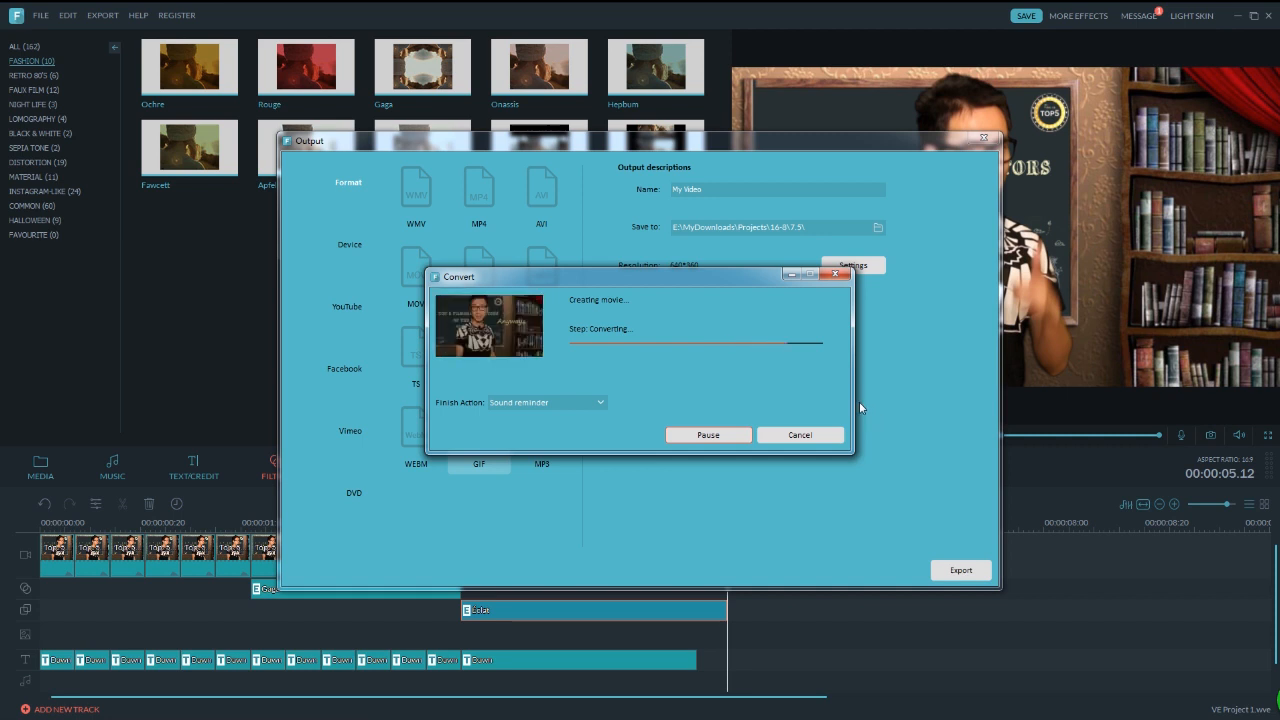
pyautogui.click(800, 434)
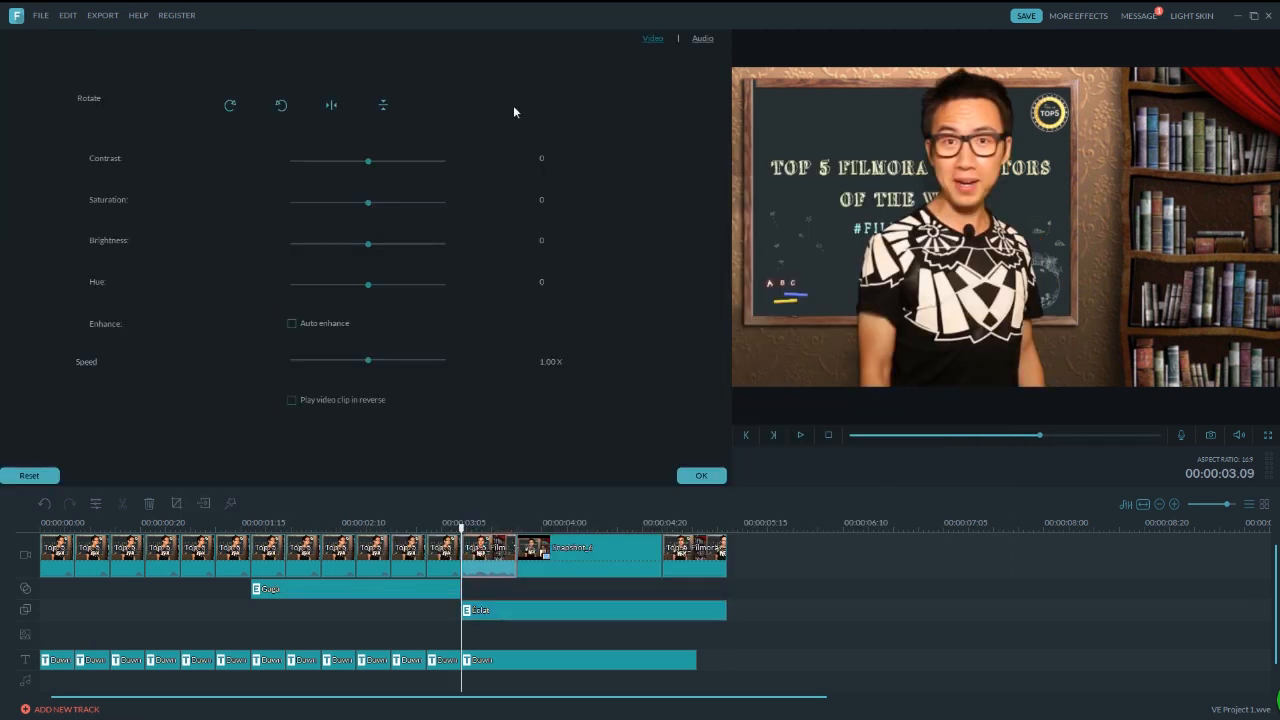
# Step: In the clip's Audio settings, lower Pitch to -12 and customize the Equalizer
pyautogui.click(702, 38)
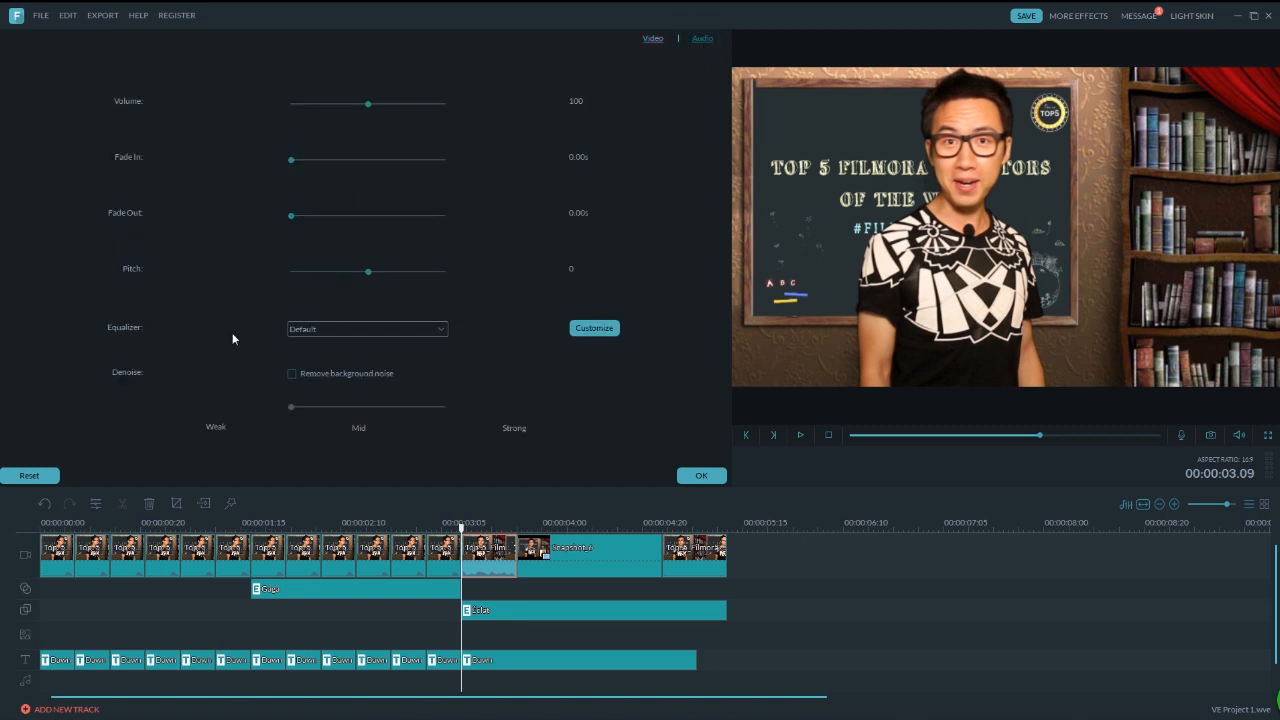
pyautogui.moveTo(294, 376)
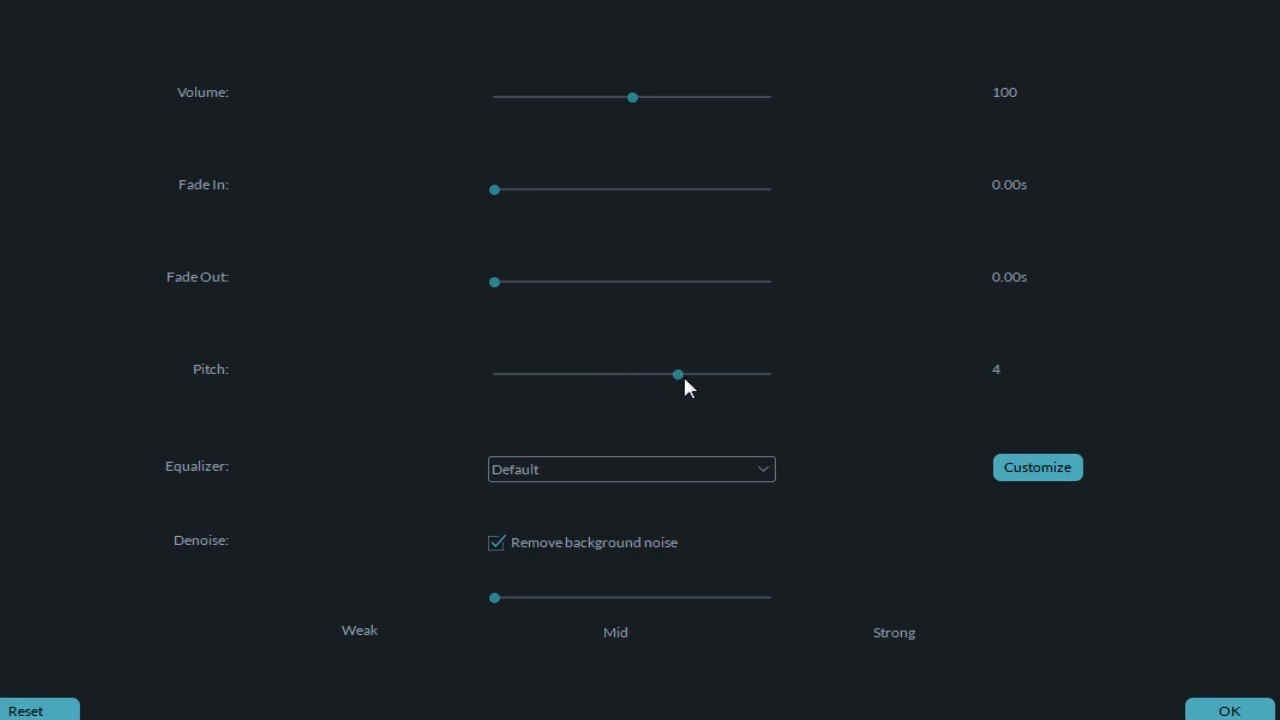
pyautogui.moveTo(678, 374); pyautogui.dragTo(493, 374)
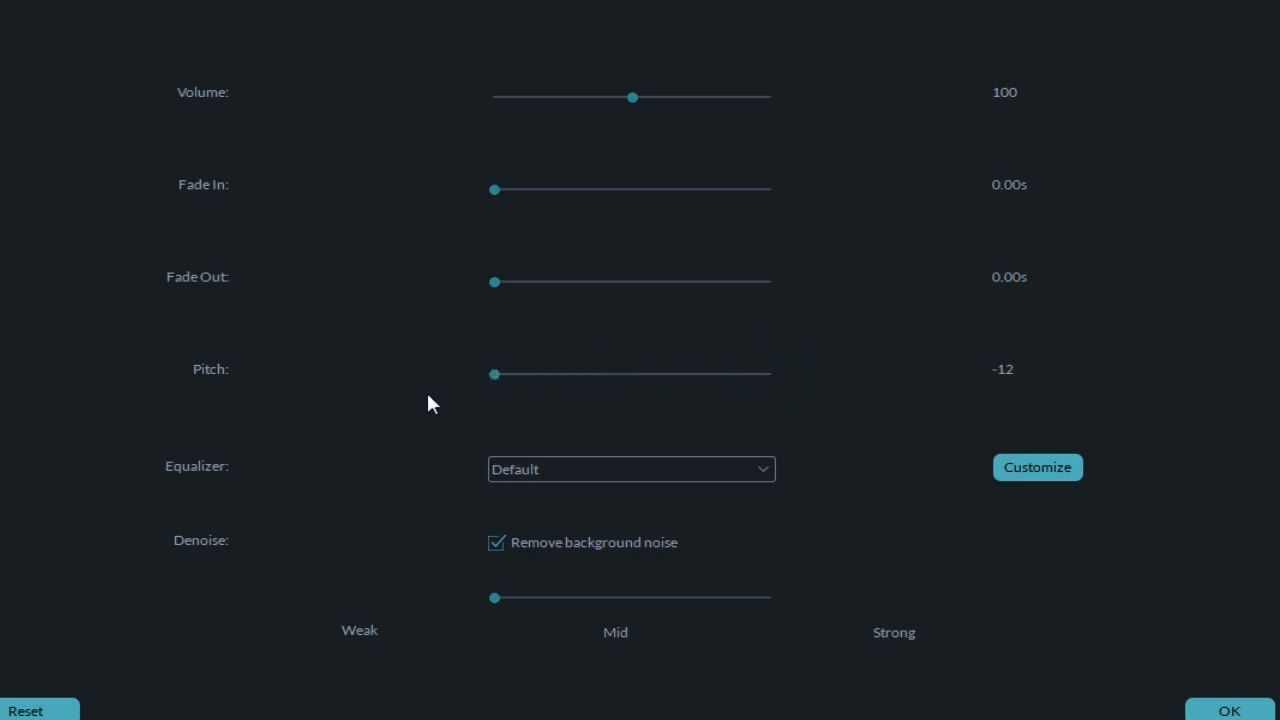
pyautogui.click(1037, 467)
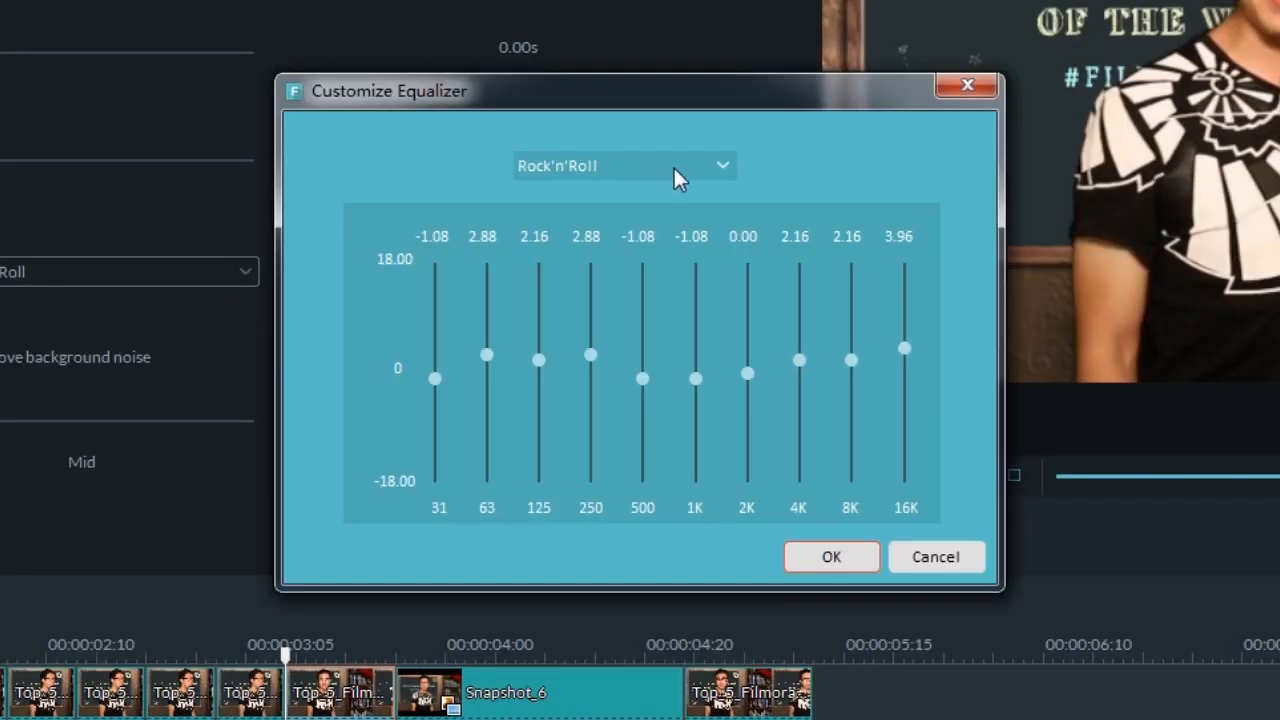
# Step: Choose the Rock'n'Roll preset in the Customize Equalizer dialog
pyautogui.click(624, 165)
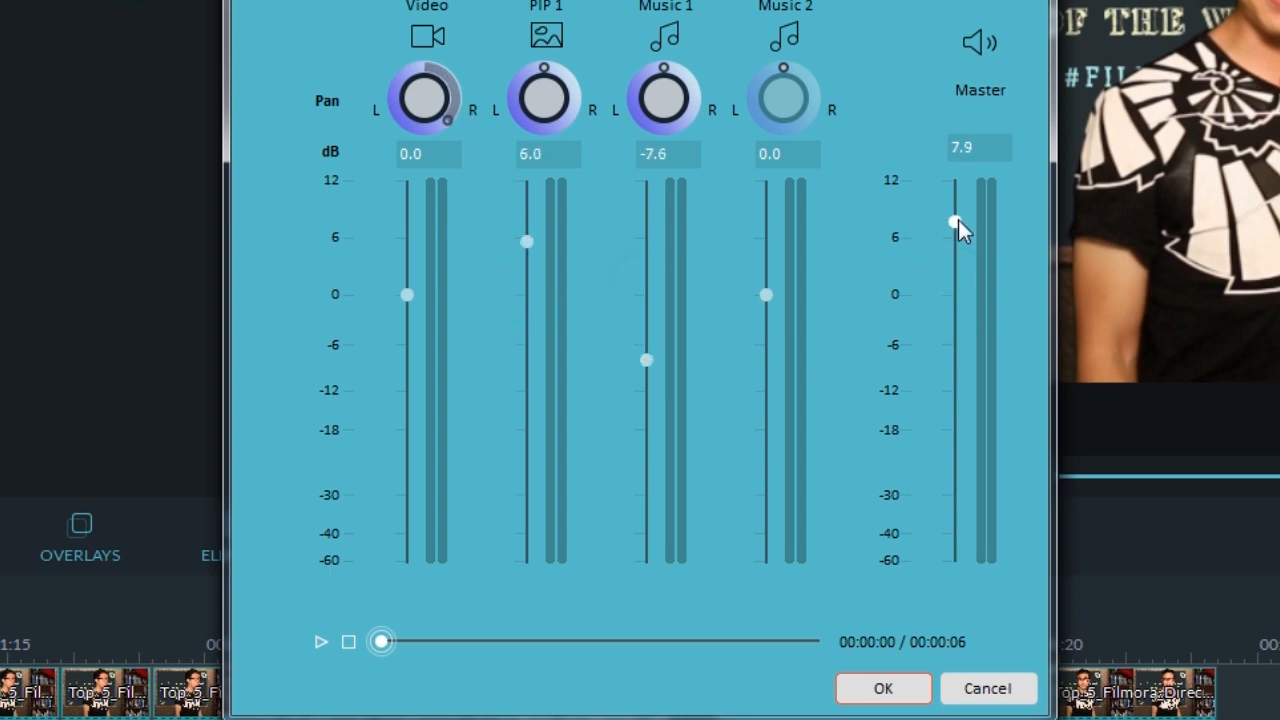
# Step: Confirm the audio mixer levels with Master at 7.9 and switch to the dark skin
pyautogui.click(883, 688)
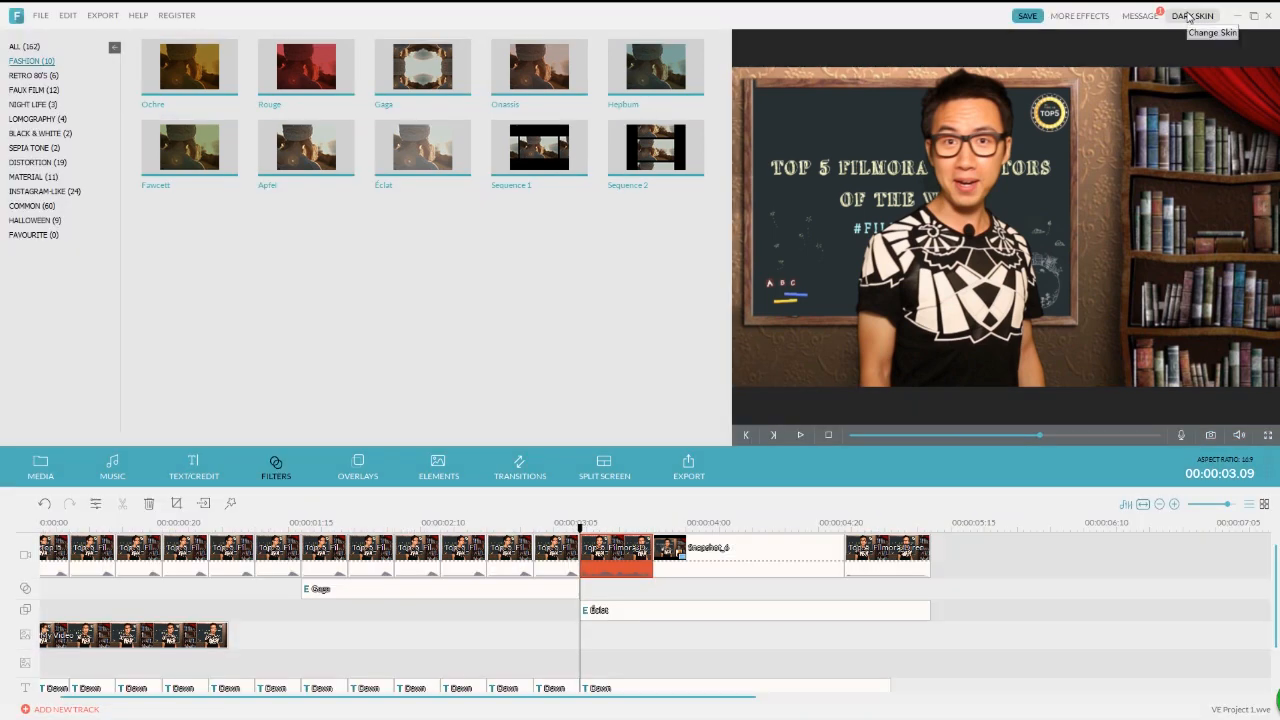
pyautogui.click(1192, 15)
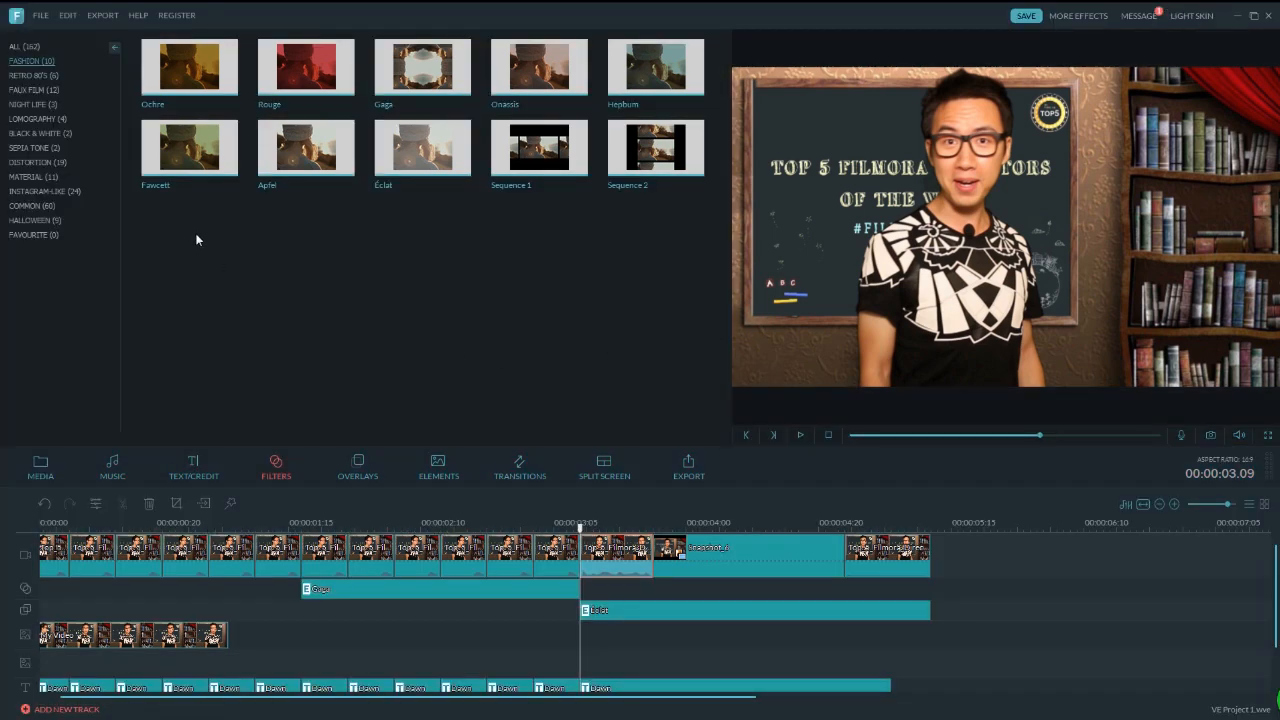
pyautogui.click(138, 15)
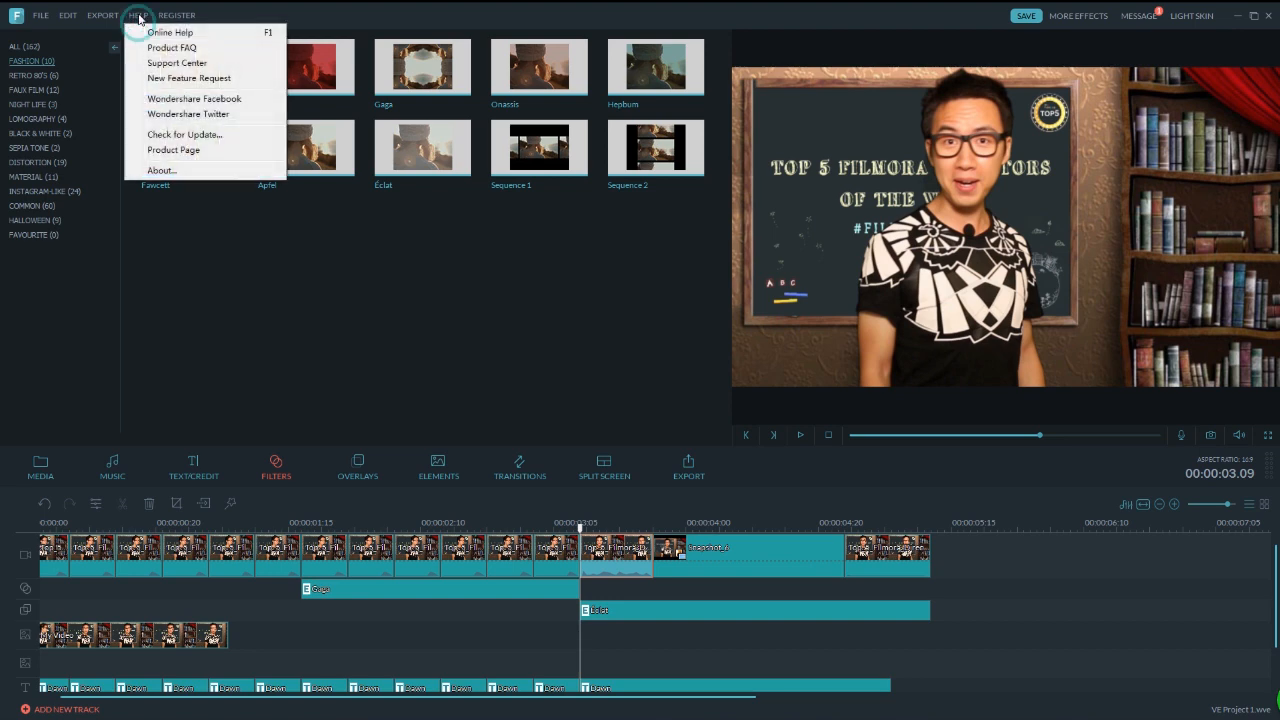
# Step: Choose Check for Update from the Help menu
pyautogui.click(173, 150)
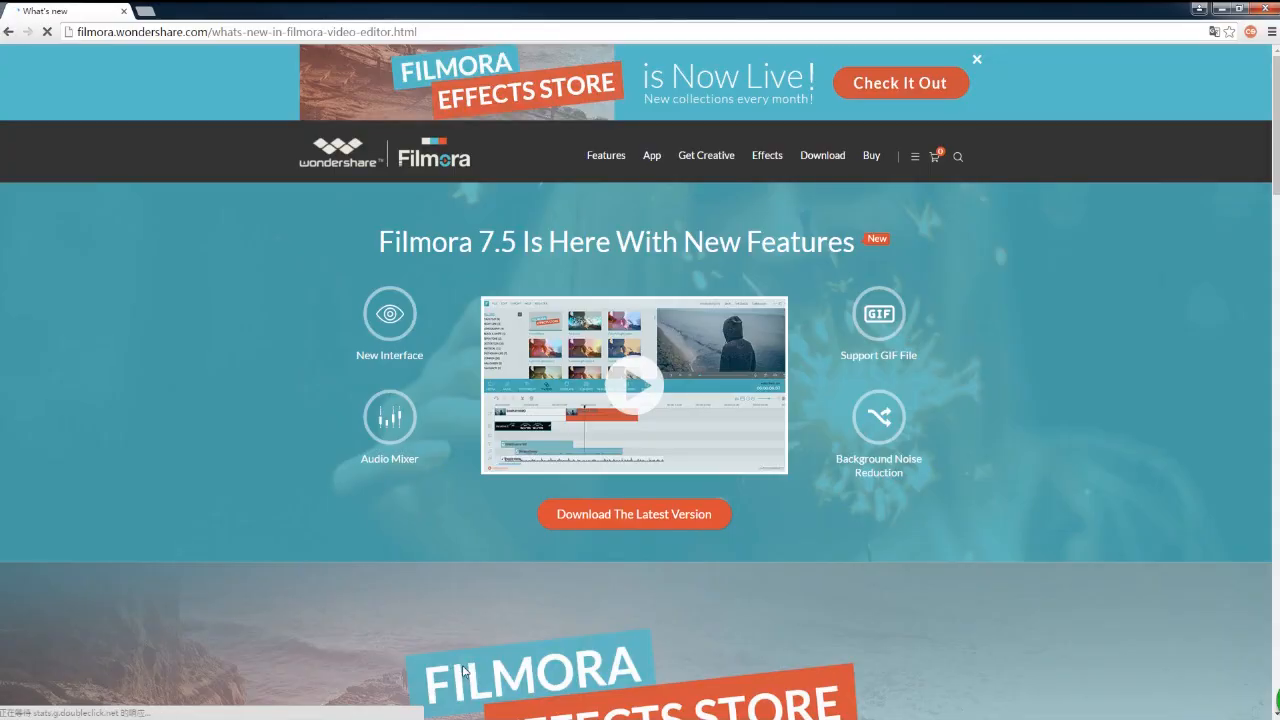
# Step: Select the word 'Filmora' in the version 7.5 headline
pyautogui.doubleClick(425, 242)
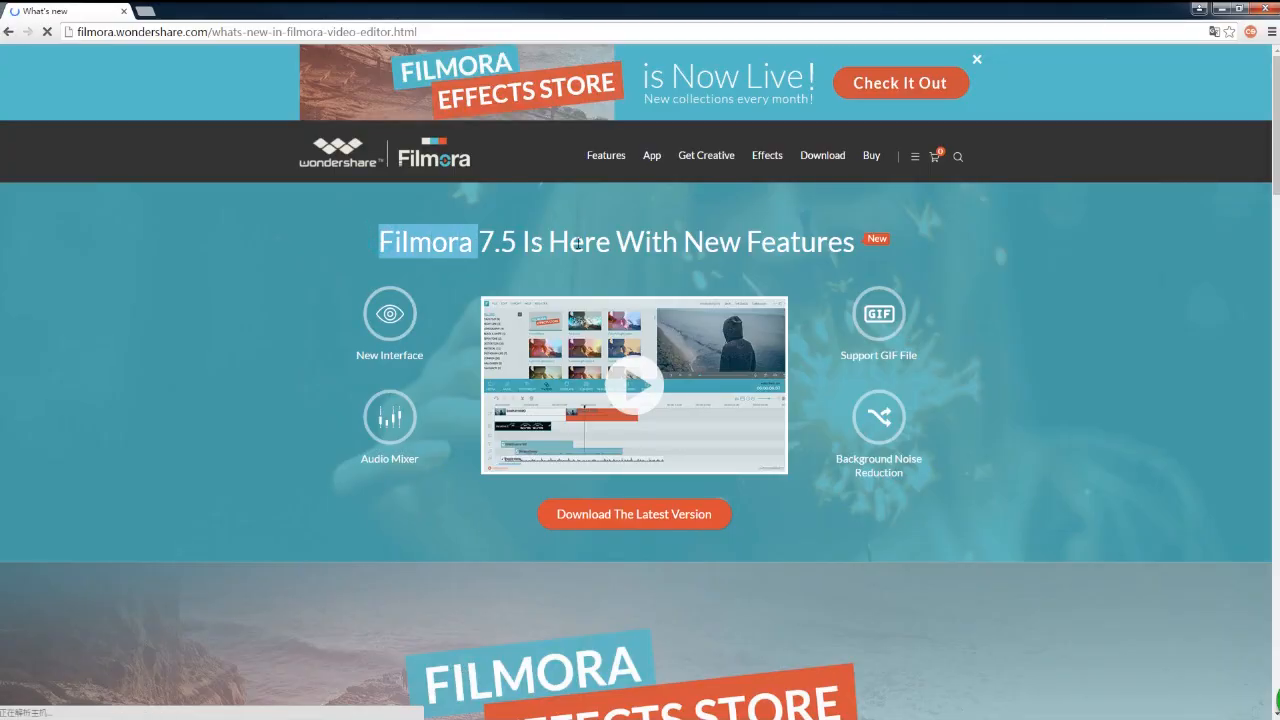